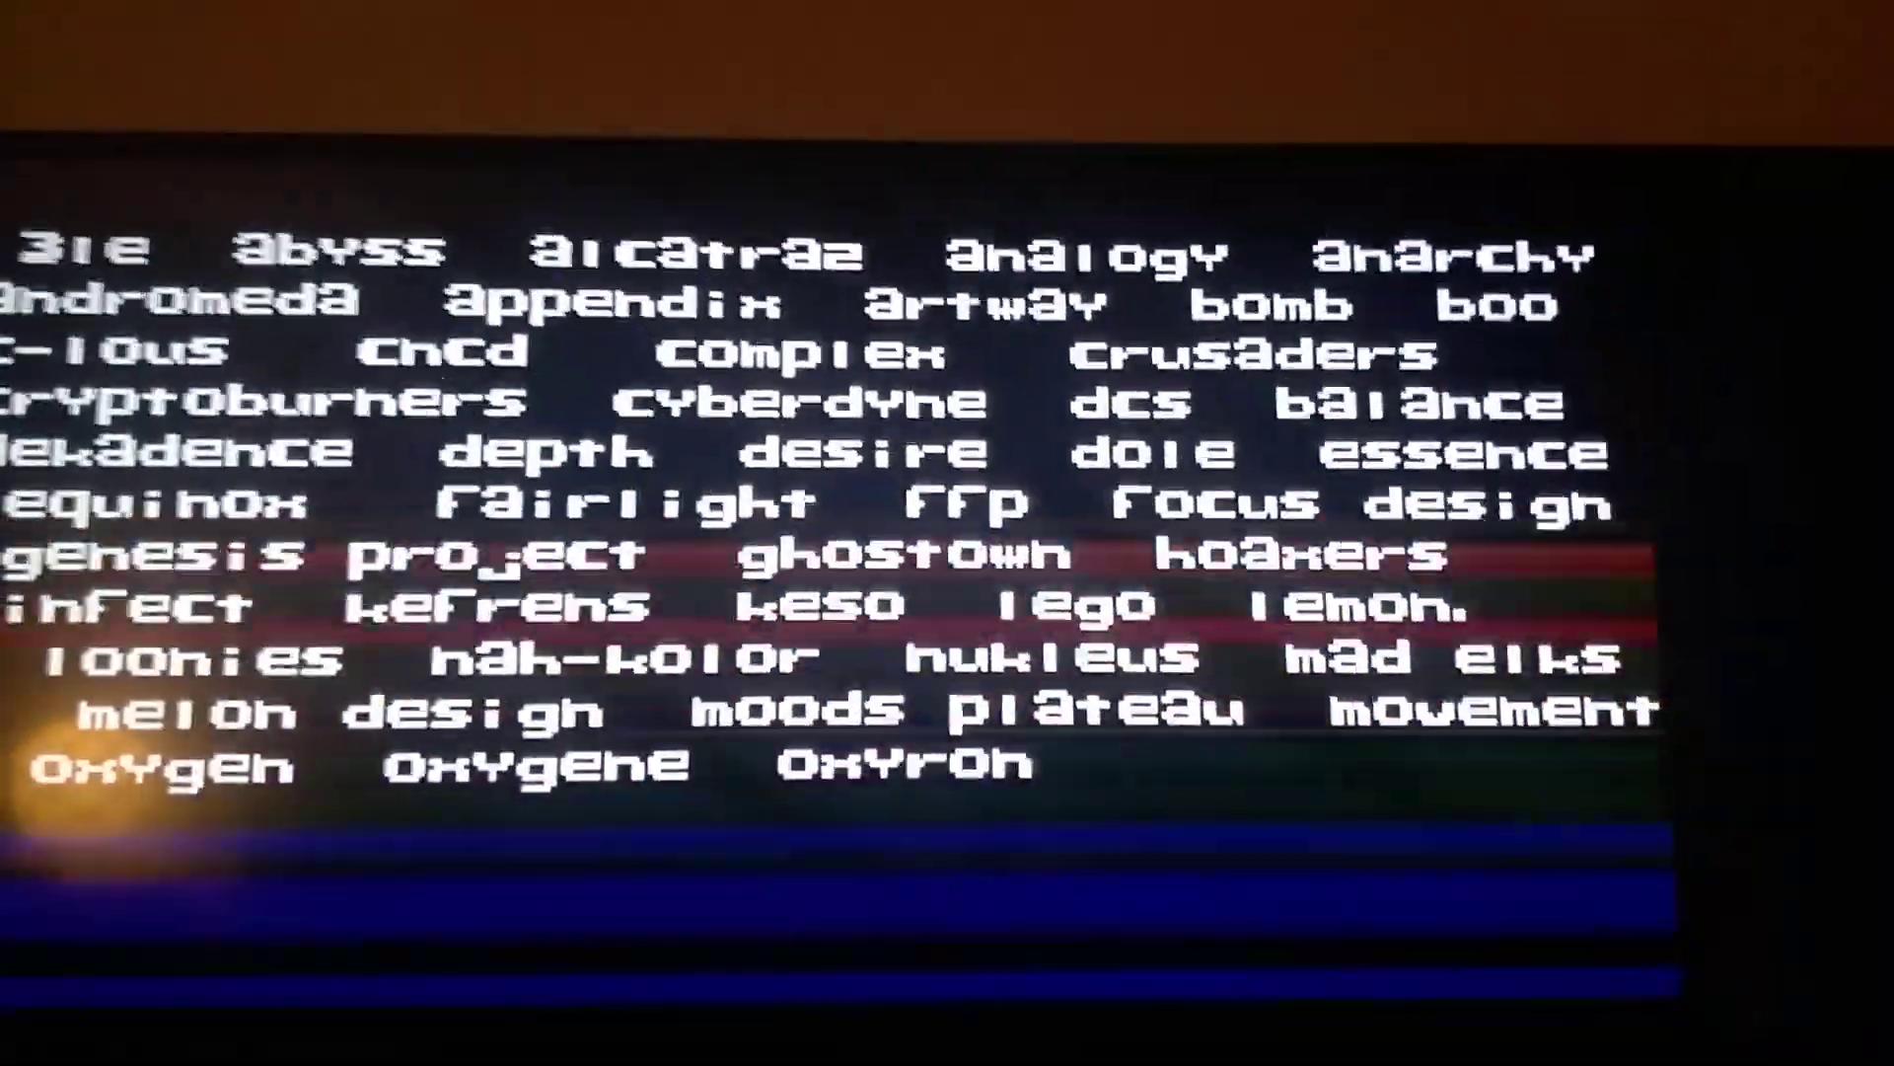
{"action": "scroll", "scroll_direction": "down", "scroll_amount": 3}
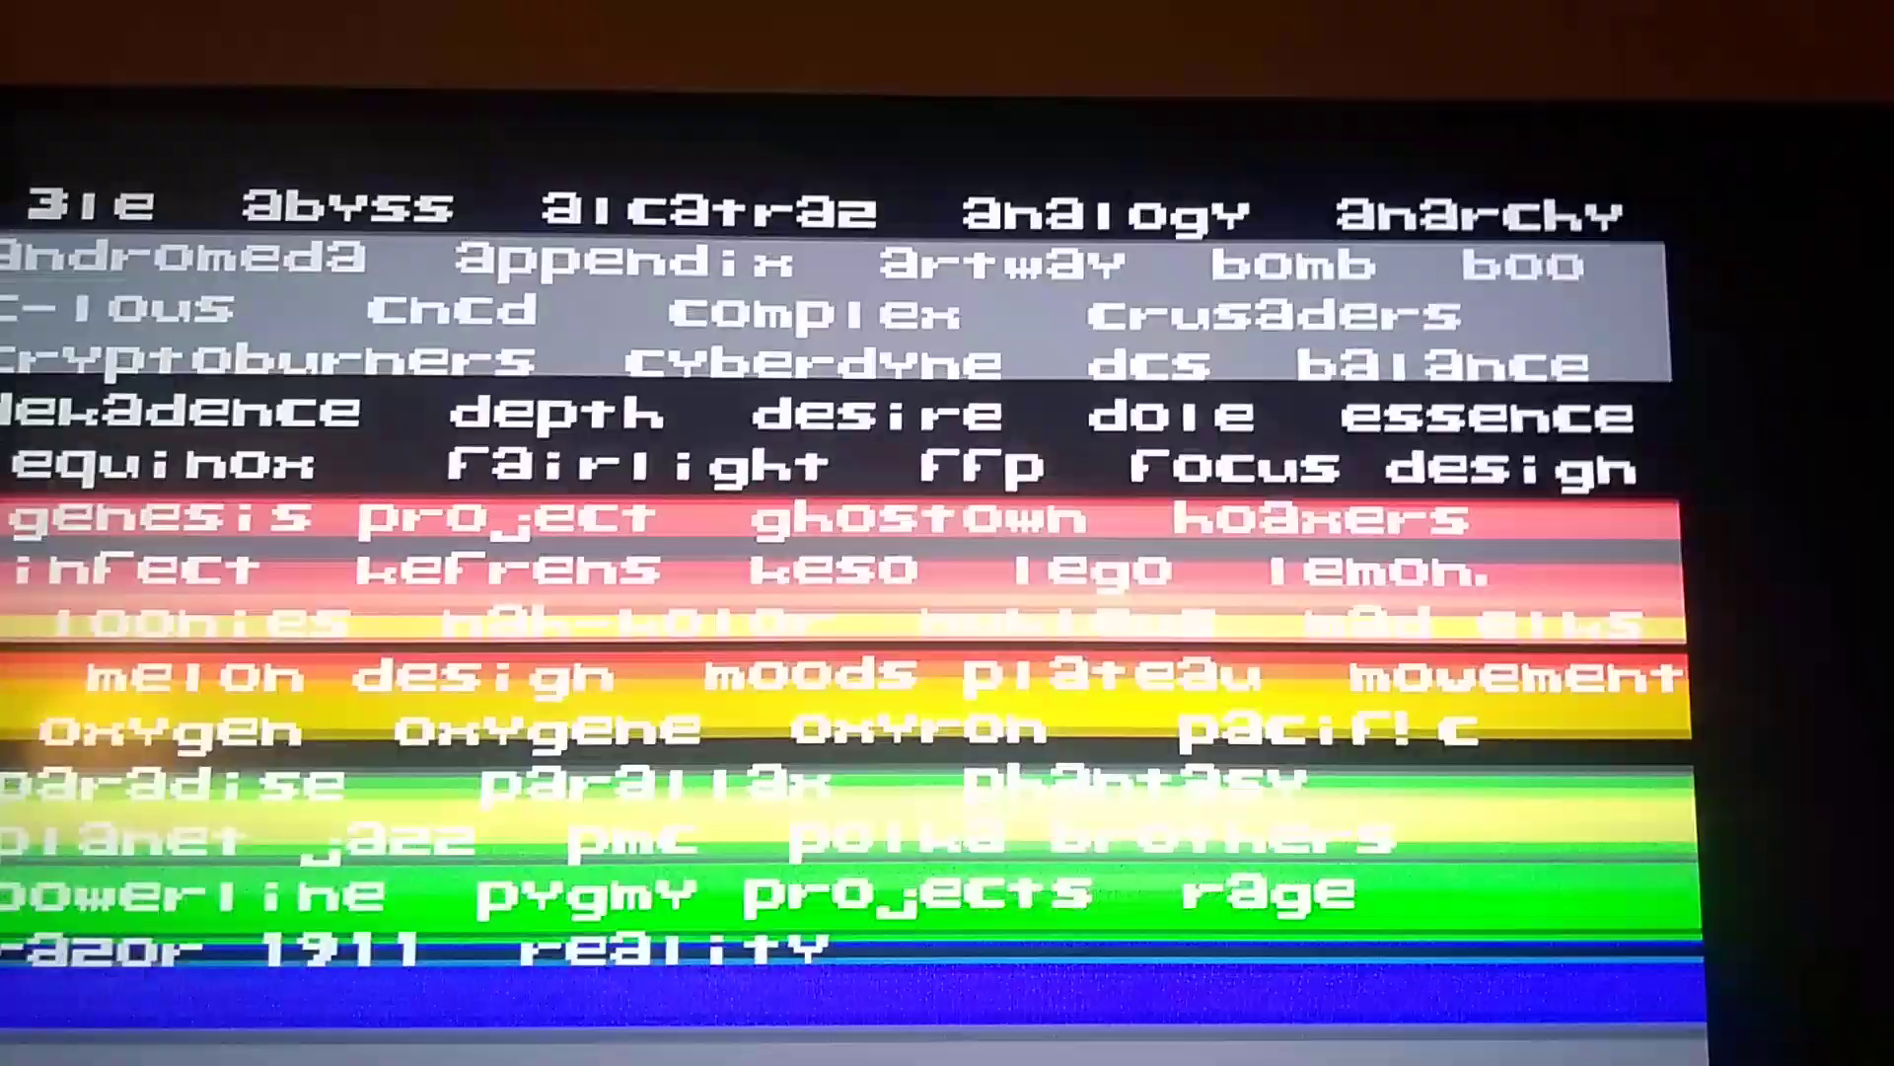